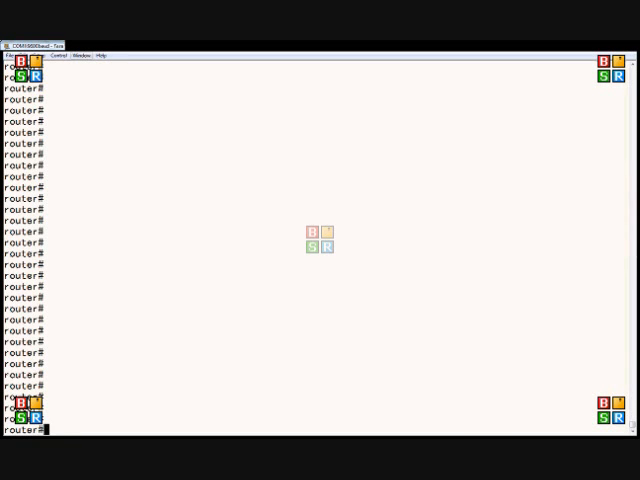
# Ping 10.5.1.34 from the router prompt and get 5/5 replies.
pyautogui.write('ping 10')
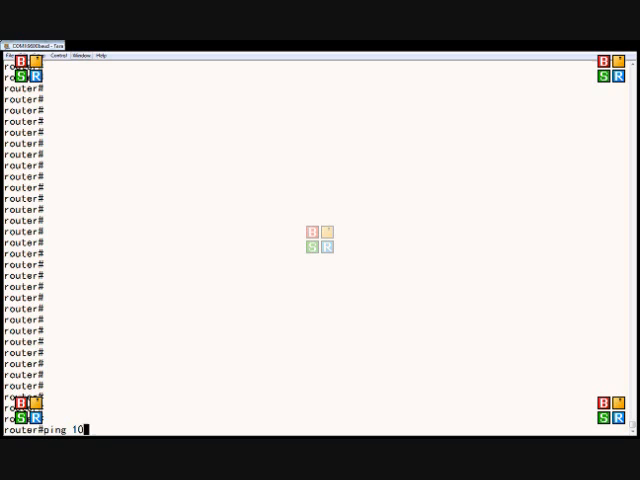
pyautogui.write('.5.1.34')
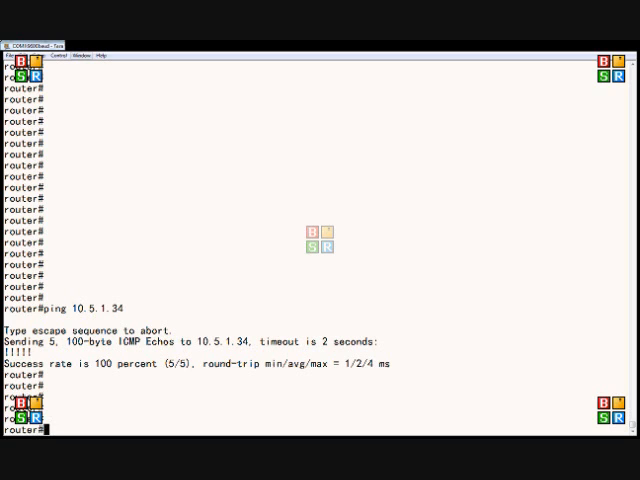
# Start an extended ping to 10.5.1.34 with default count, size and timeout, answering 'y' to extended commands.
pyautogui.write('ping')
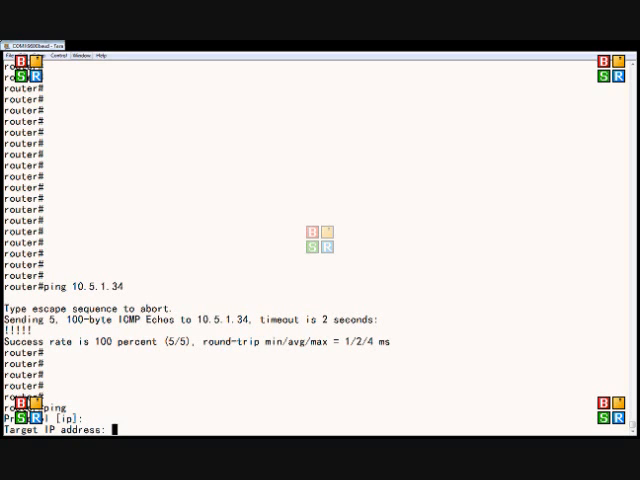
pyautogui.write('10.5.1.34')
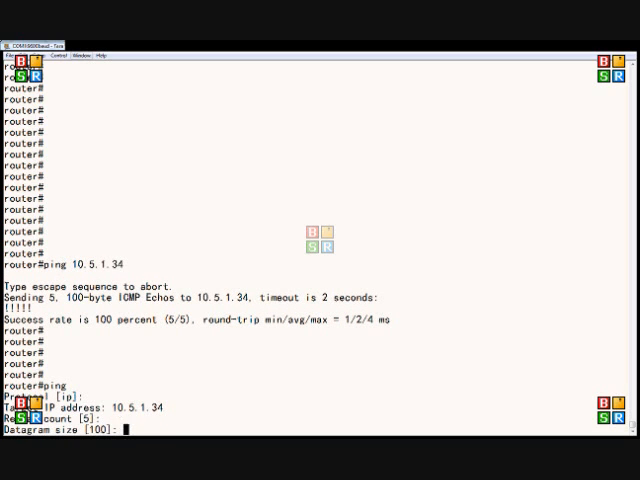
pyautogui.press('enter')
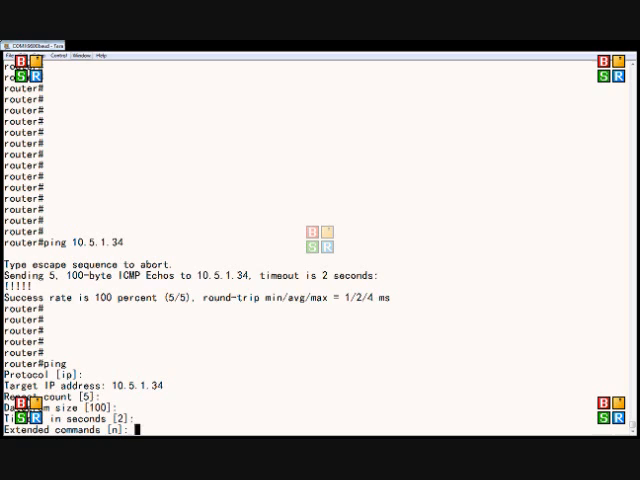
pyautogui.write('y')
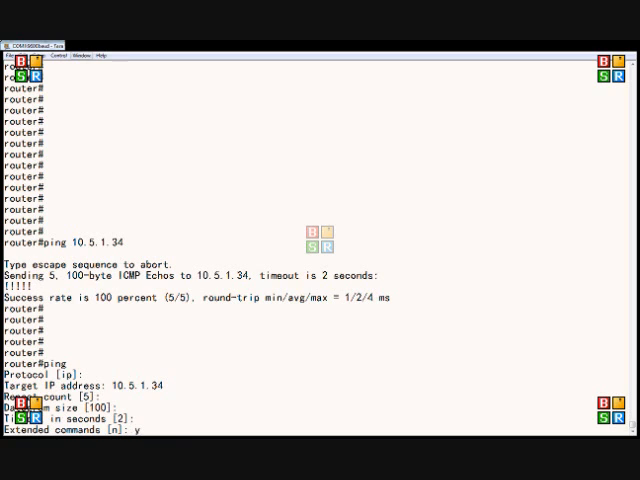
pyautogui.press('Return')
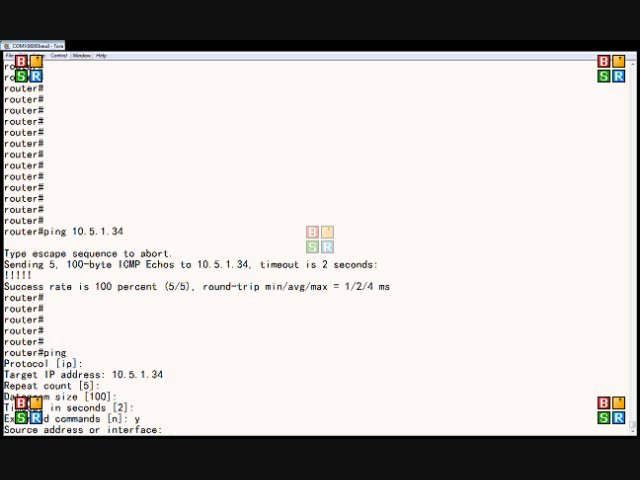
# Source the extended ping from ethernet0/0, accept remaining defaults and run it for 5/5 success.
pyautogui.write('etherne')
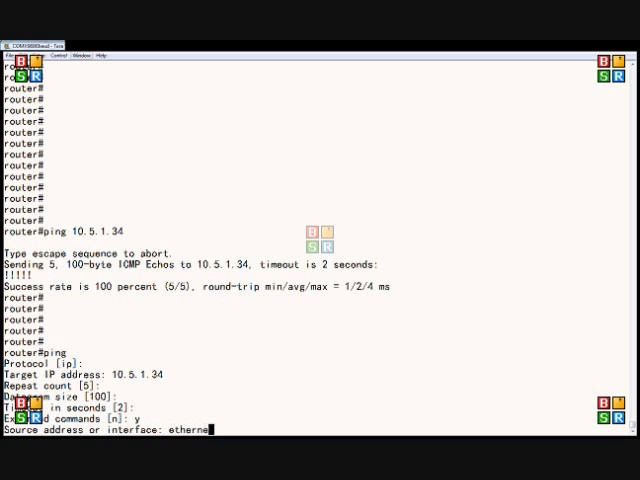
pyautogui.write('0/')
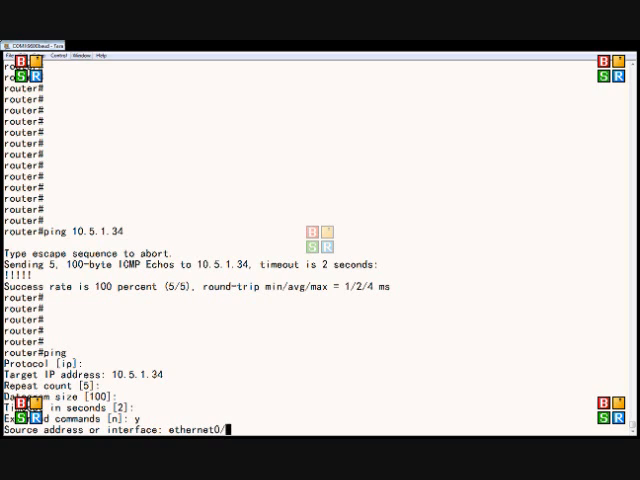
pyautogui.write('0')
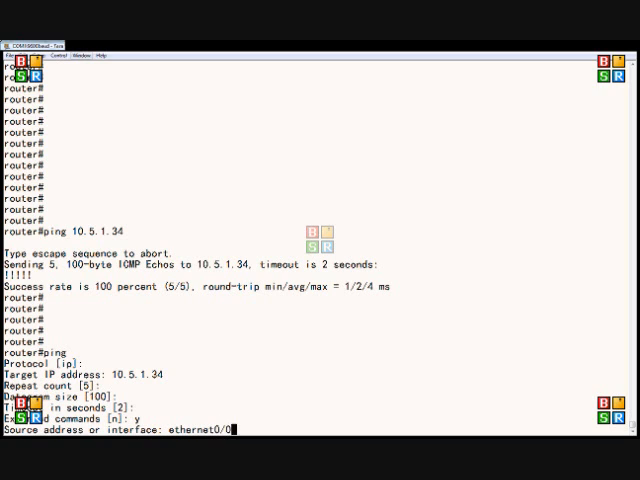
pyautogui.press('enter')
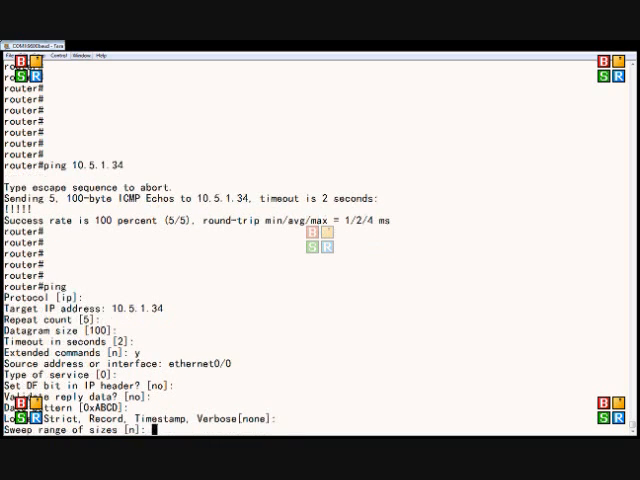
pyautogui.press('enter')
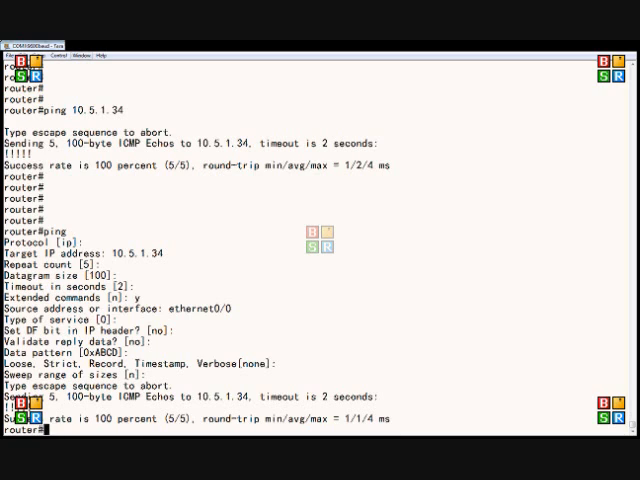